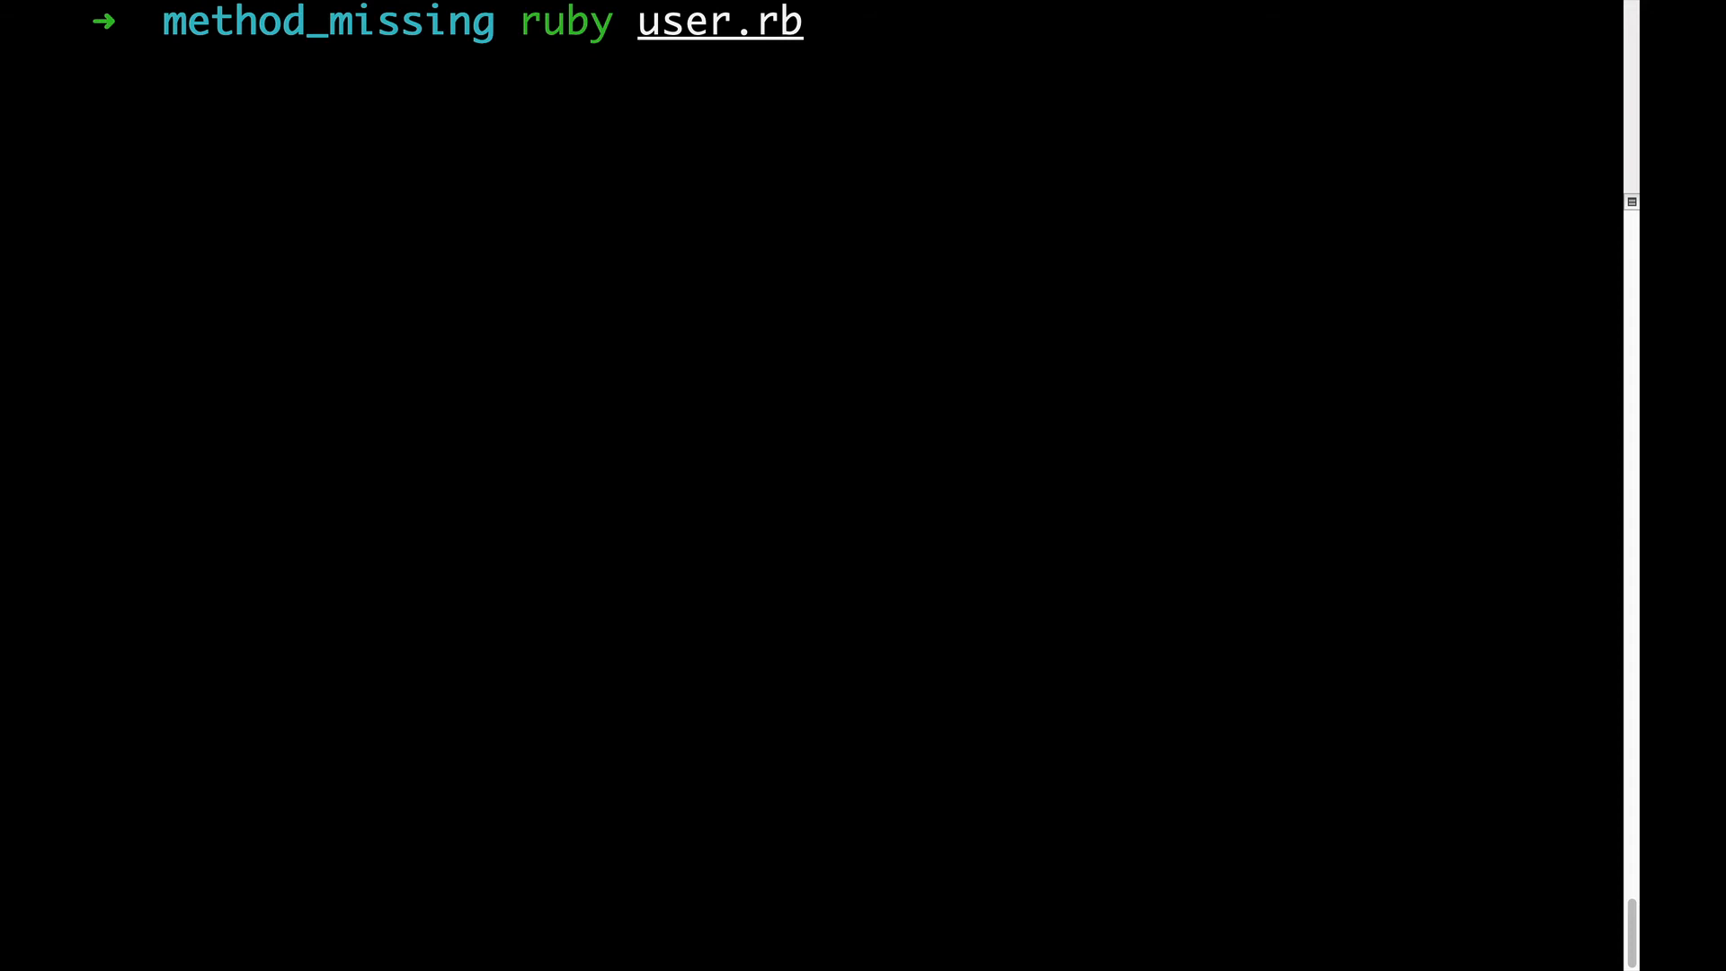
# Step: Open user.rb in Vim, showing the User class with its method_missing definition
pyautogui.press('Return')
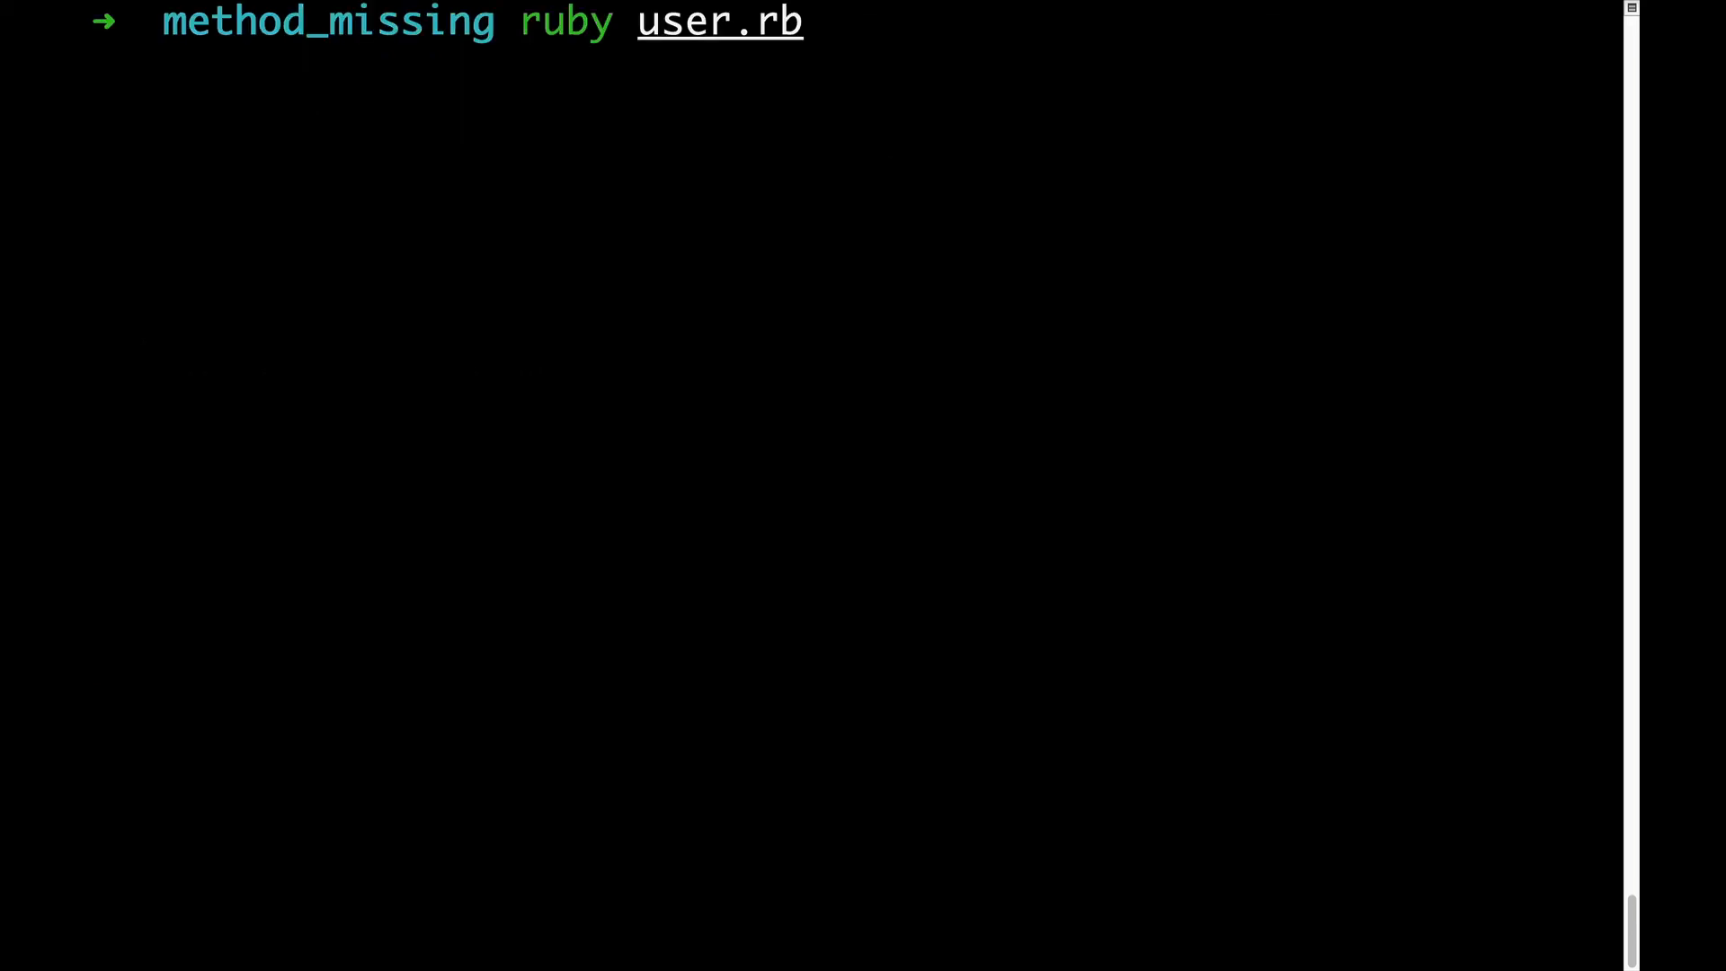
pyautogui.press('Return')
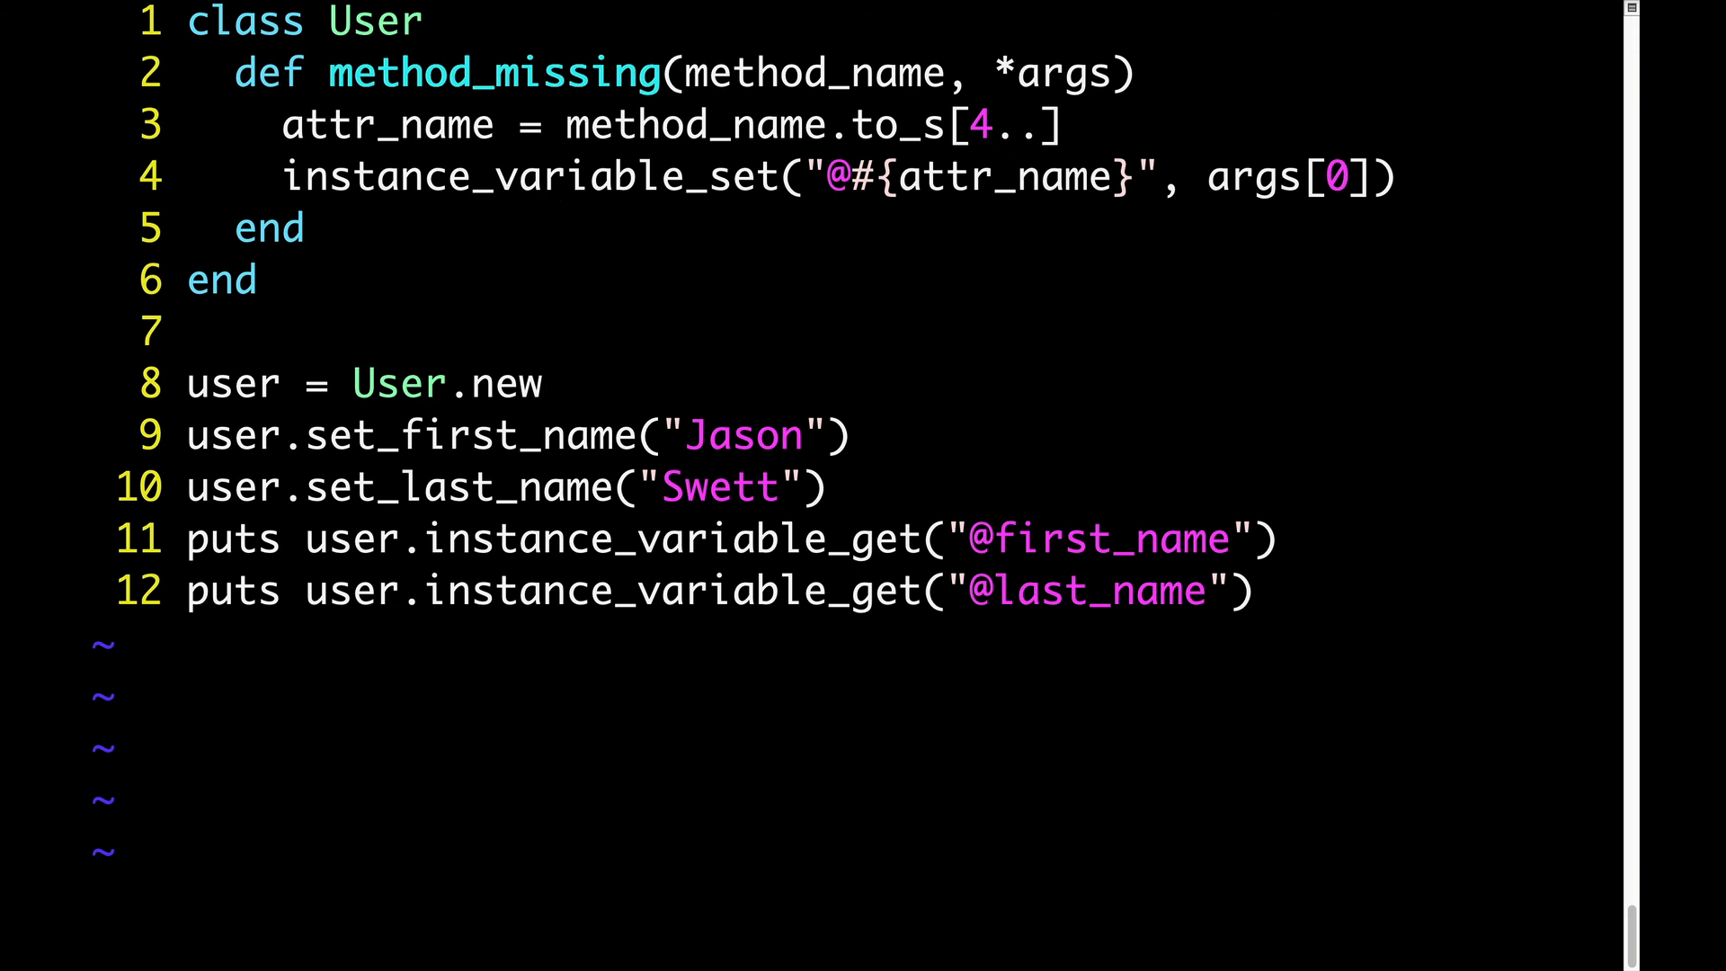
# Step: Append ', &block' after '*args' in the method_missing signature
pyautogui.write(', &block')
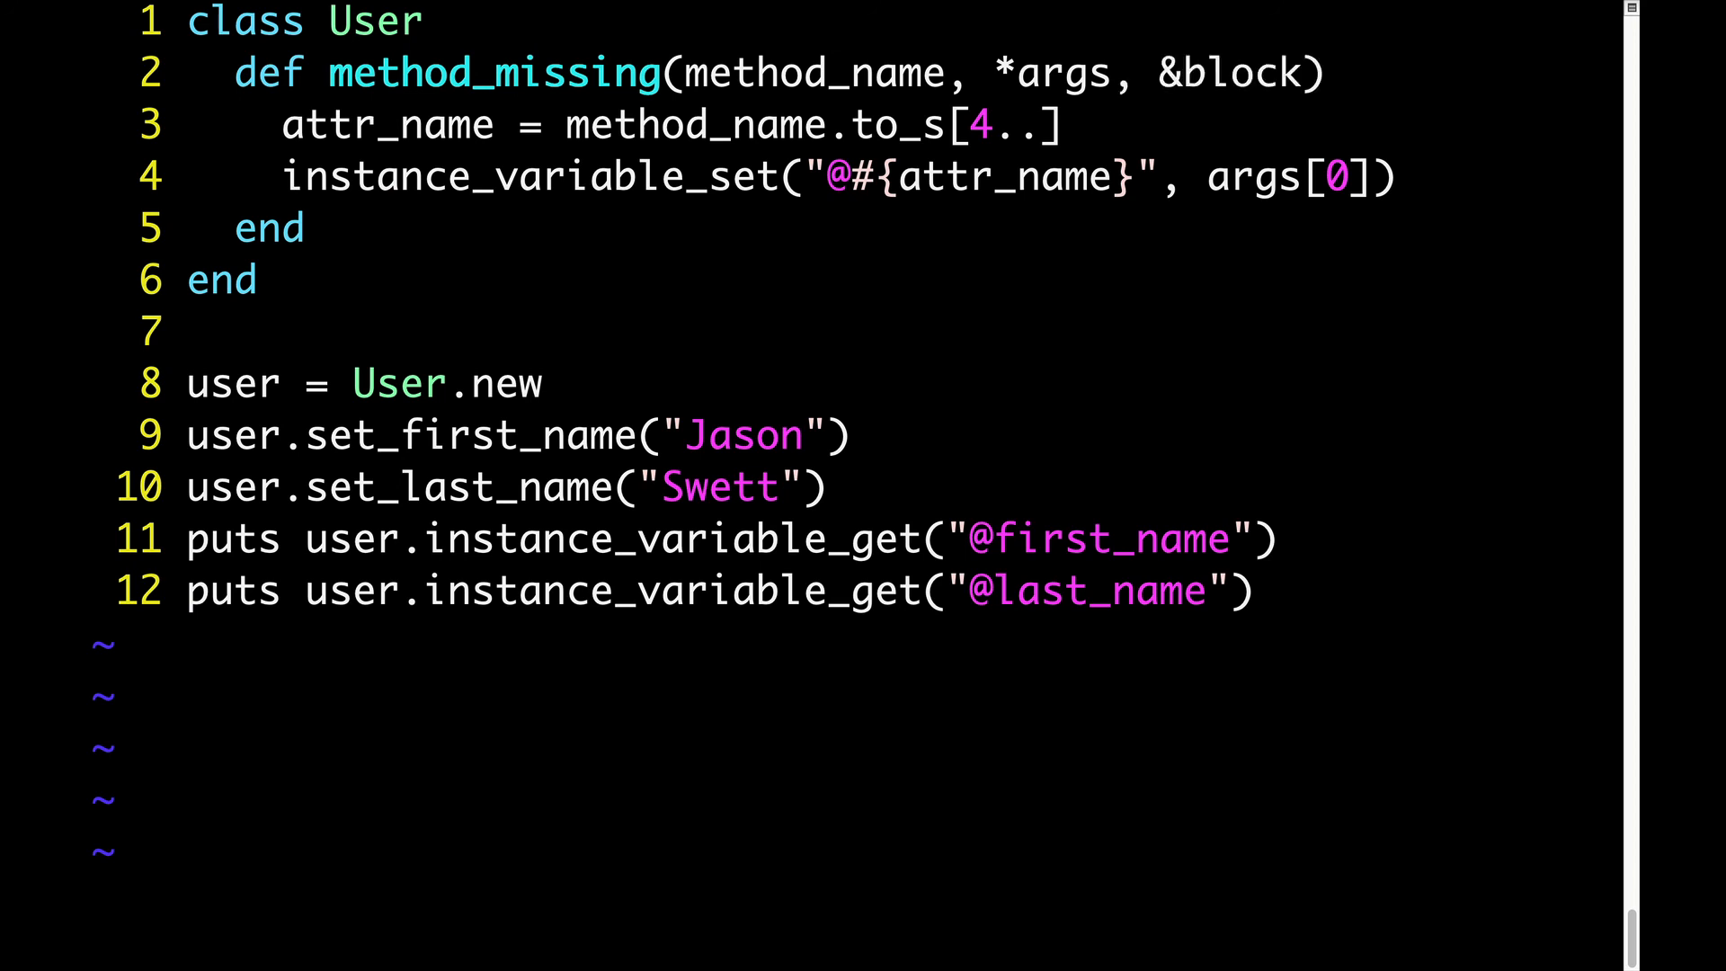